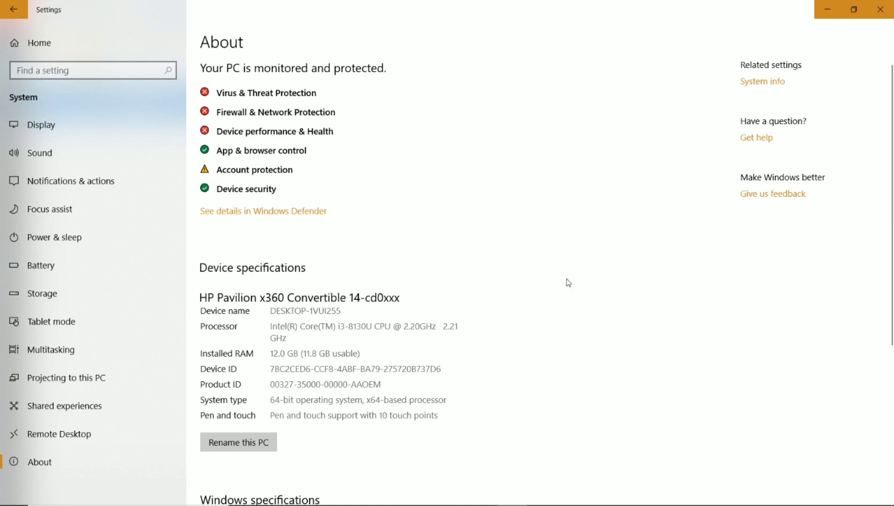
Scroll the About page to read Windows 10 Home Single Language, version 1803, build 17134.1006.
scroll("down", 3)
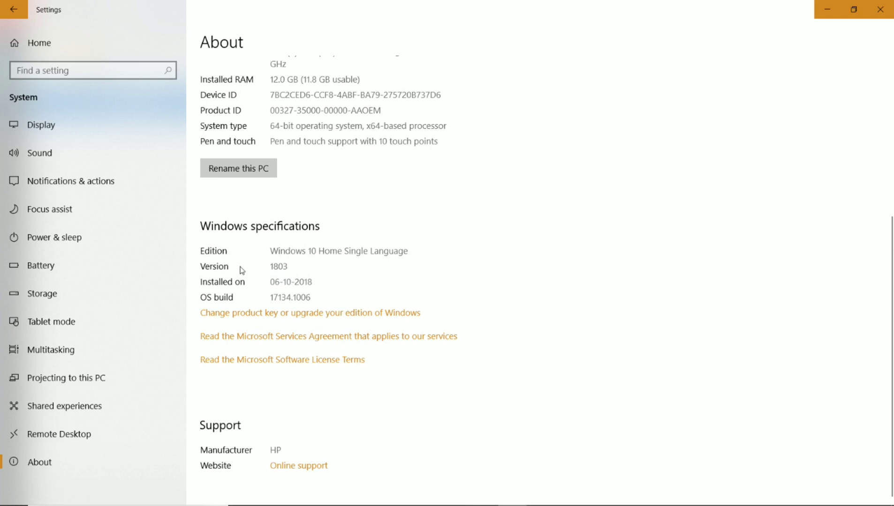
mouse_move(320, 305)
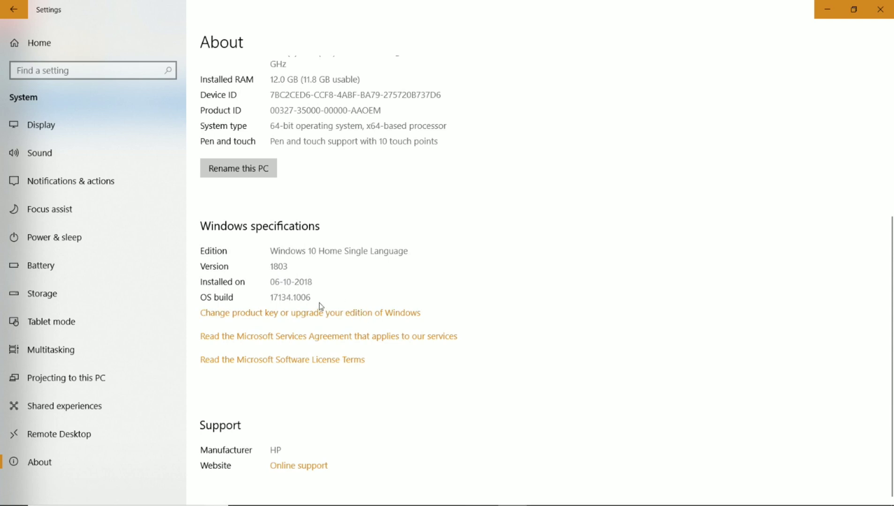
mouse_move(293, 291)
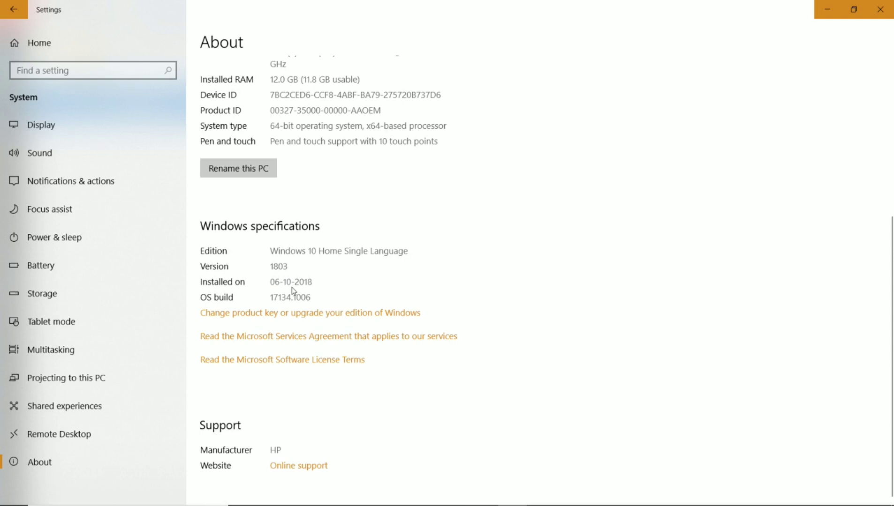
scroll("up", 3)
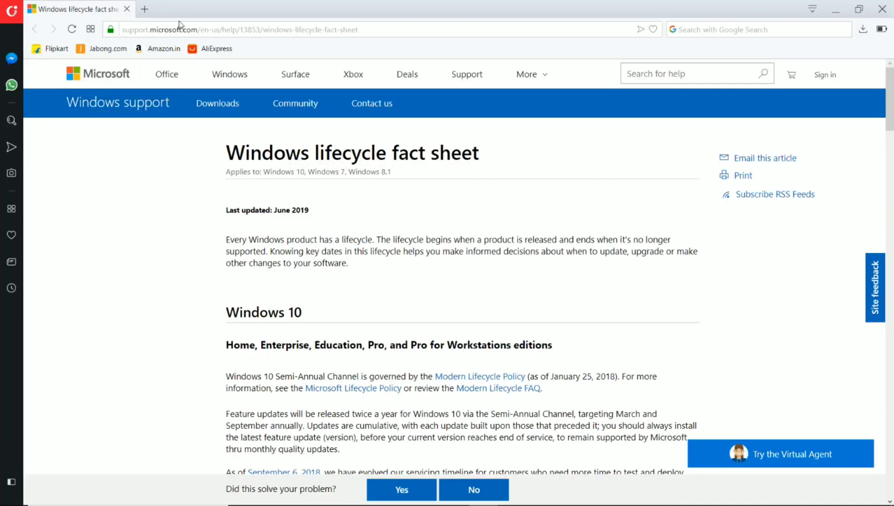
Scroll the lifecycle fact sheet to compare the 1803 and 1903 rows of the version table.
scroll("down", 3)
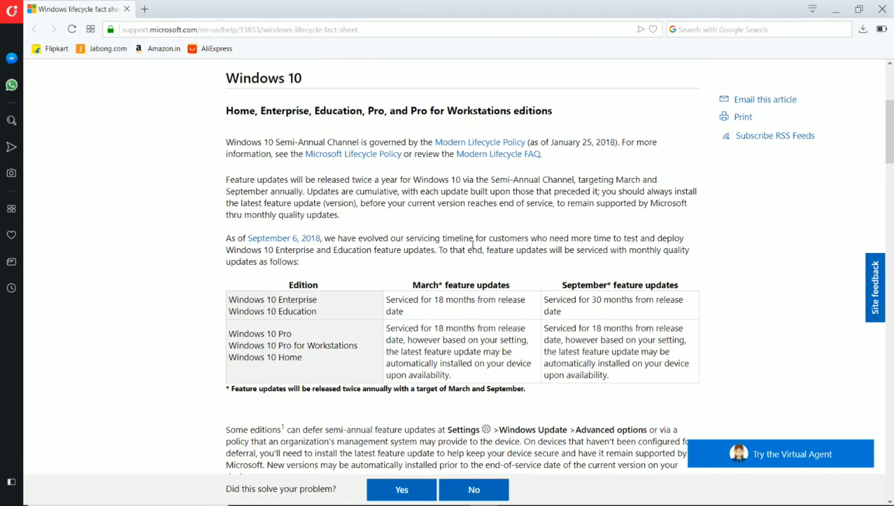
scroll("down", 3)
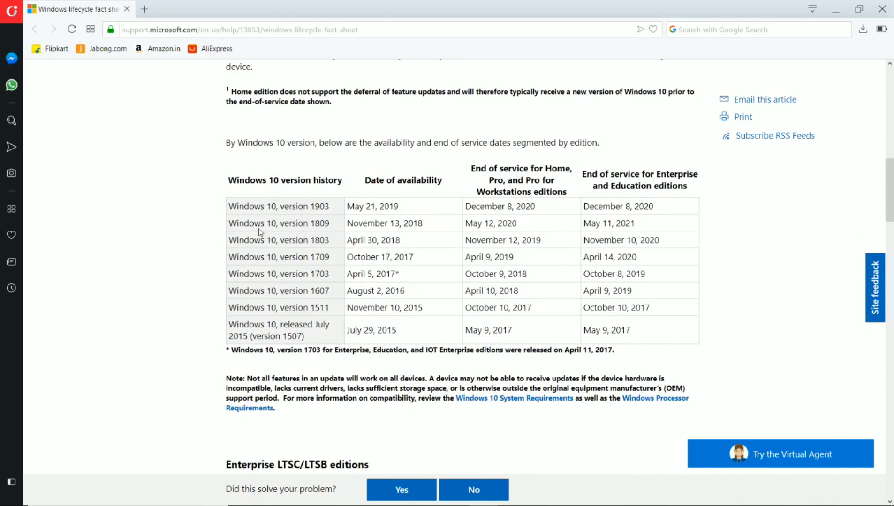
mouse_move(259, 216)
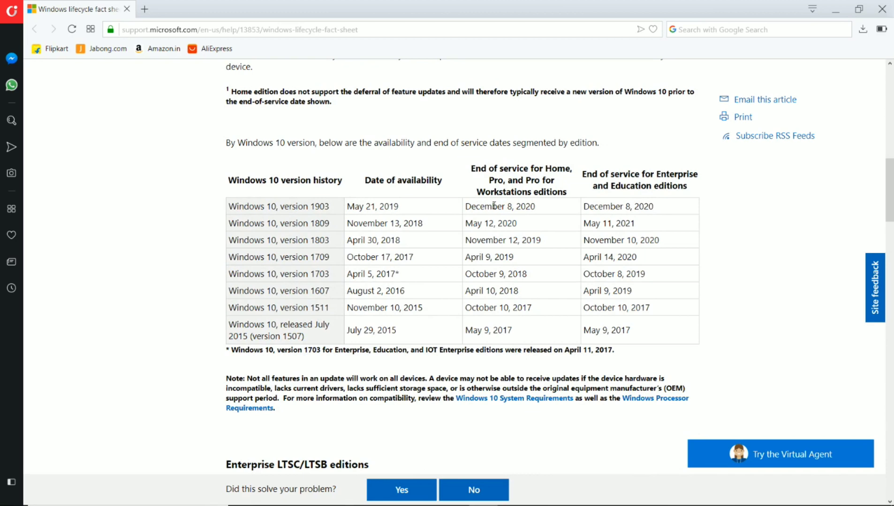
mouse_move(352, 211)
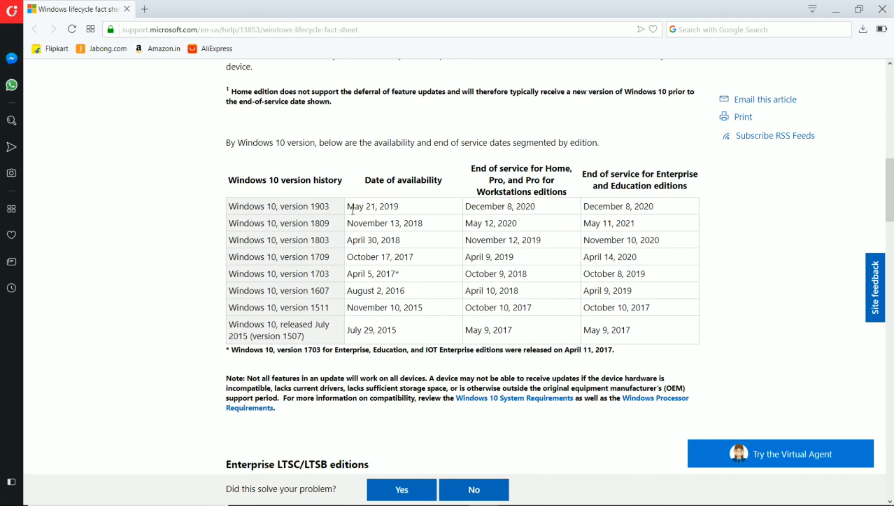
mouse_move(276, 240)
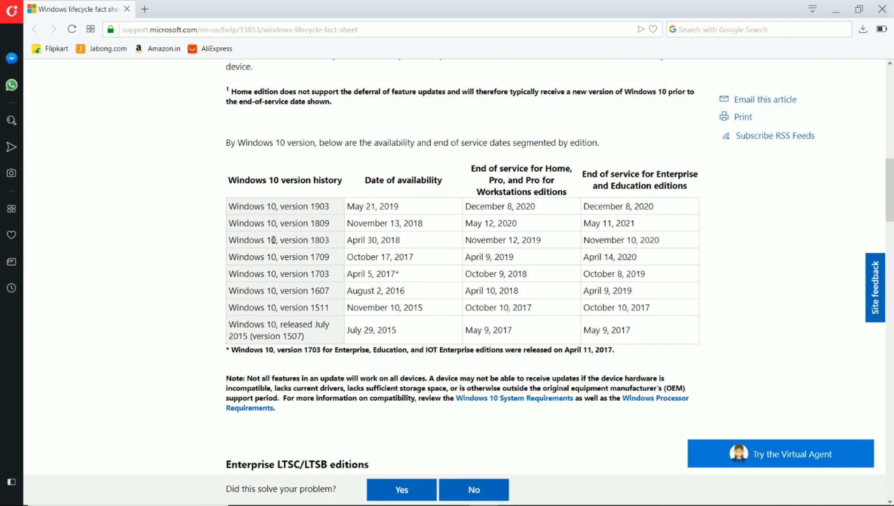
double_click(242, 240)
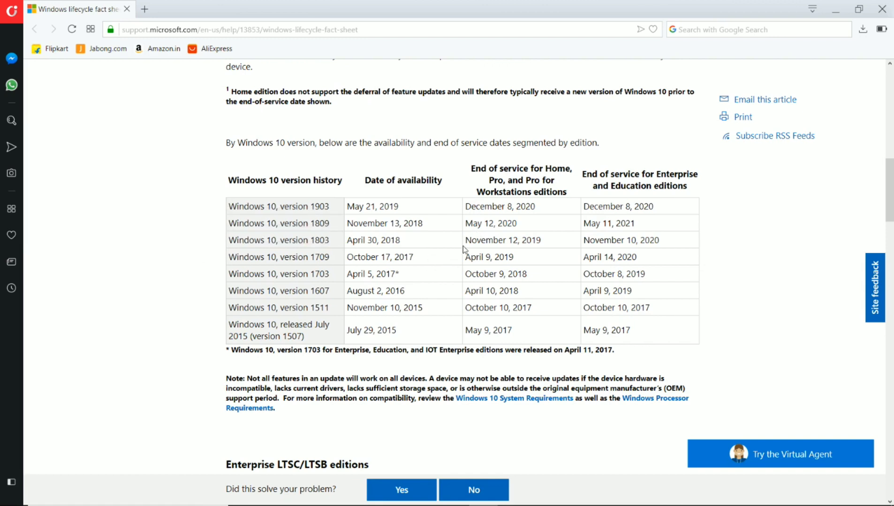
mouse_move(535, 241)
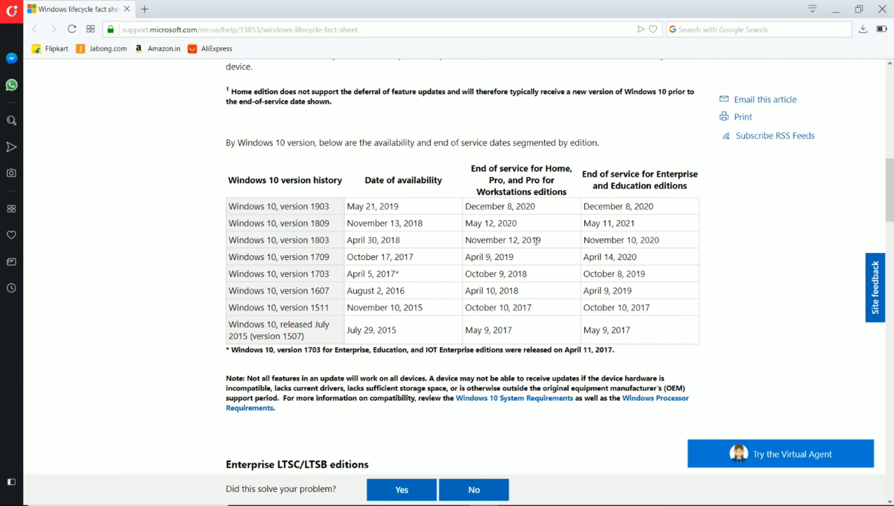
mouse_move(564, 245)
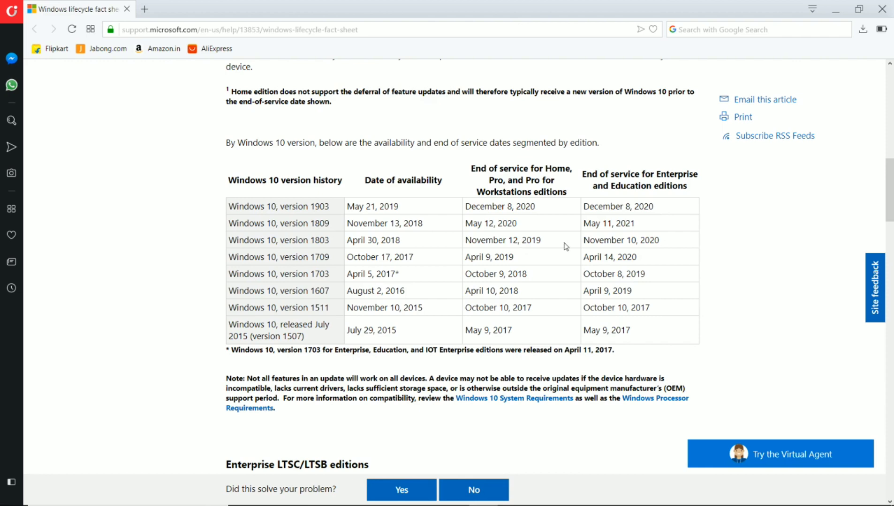
scroll("up", 3)
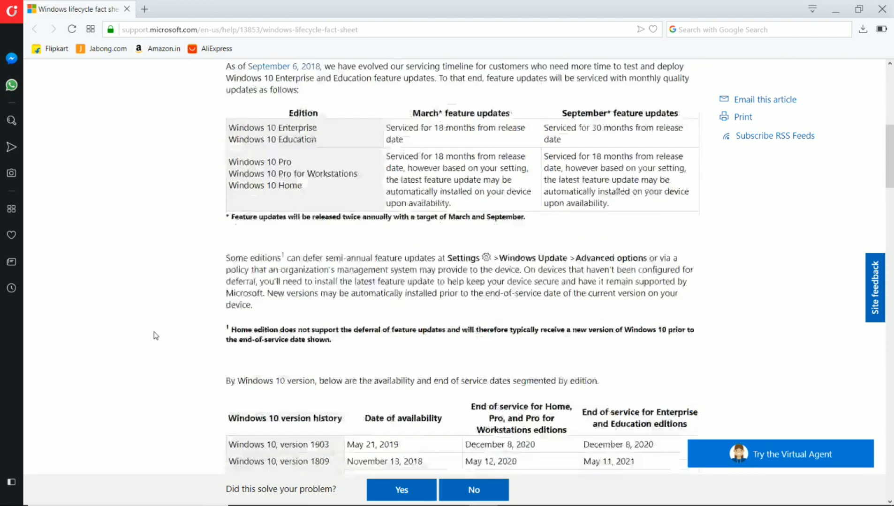
scroll("down", 3)
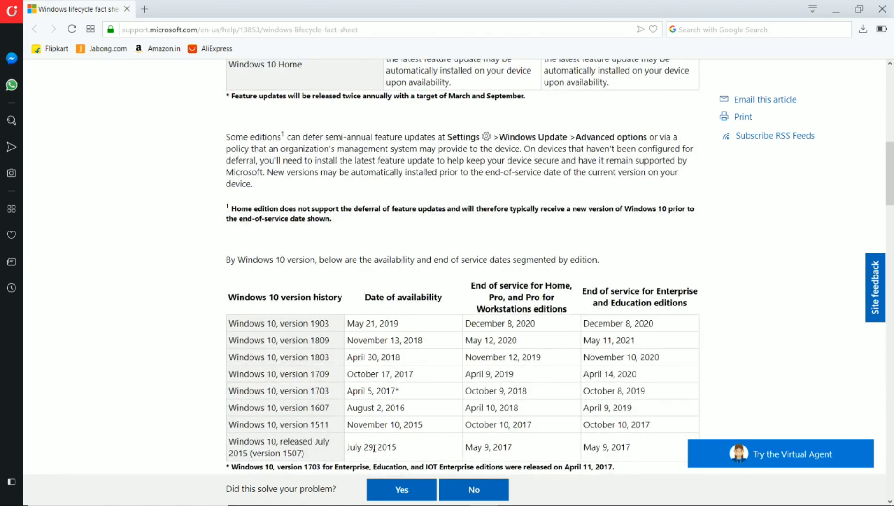
scroll("up", 3)
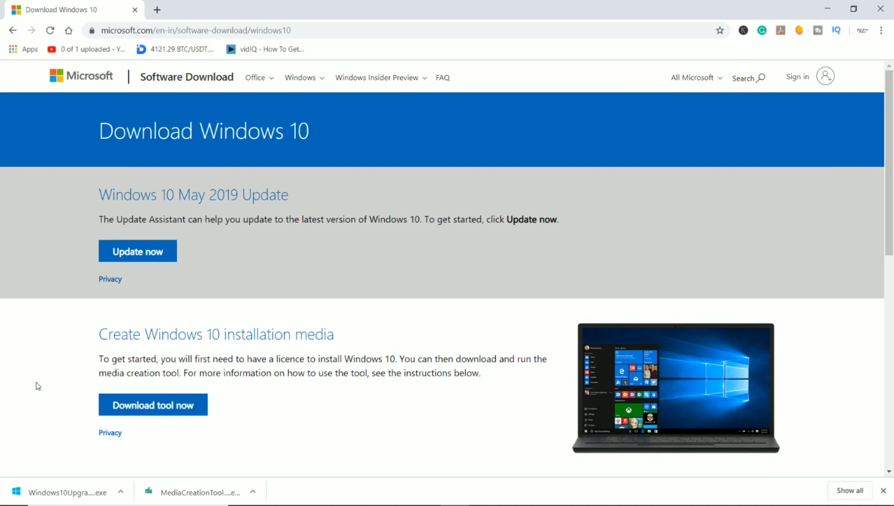
mouse_move(138, 251)
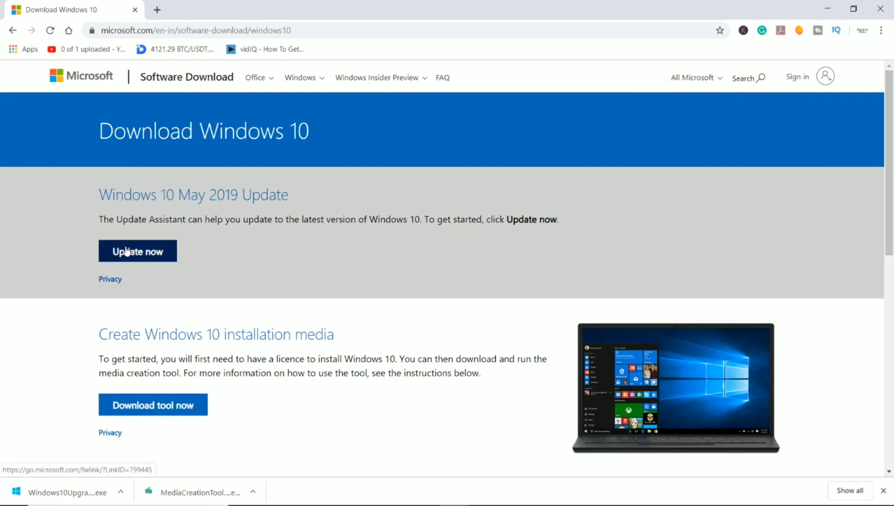
mouse_move(127, 263)
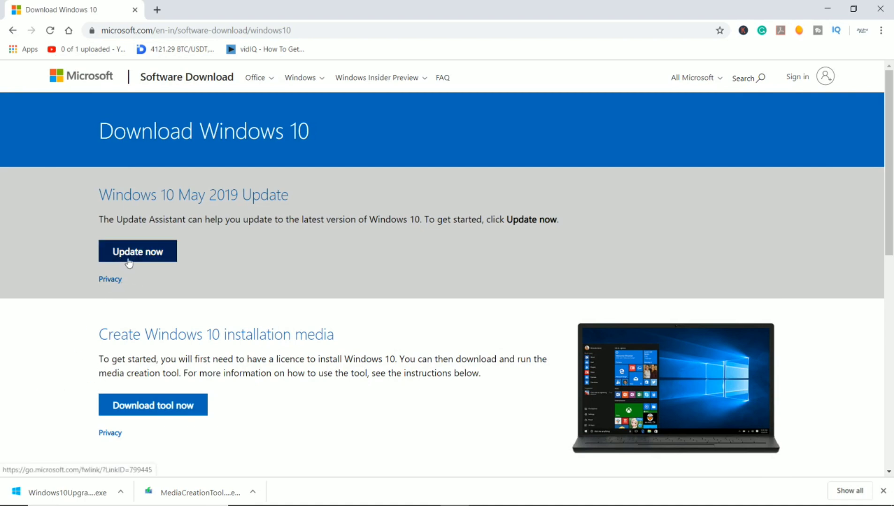
mouse_move(127, 275)
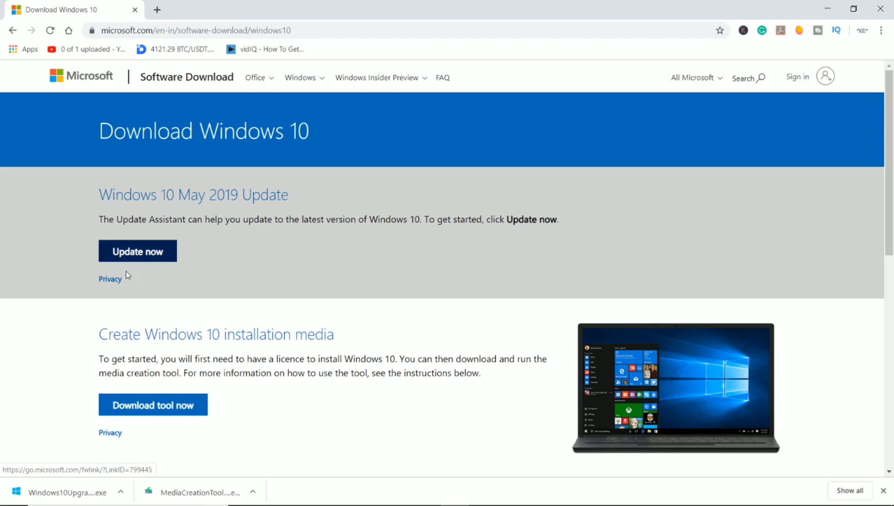
mouse_move(307, 296)
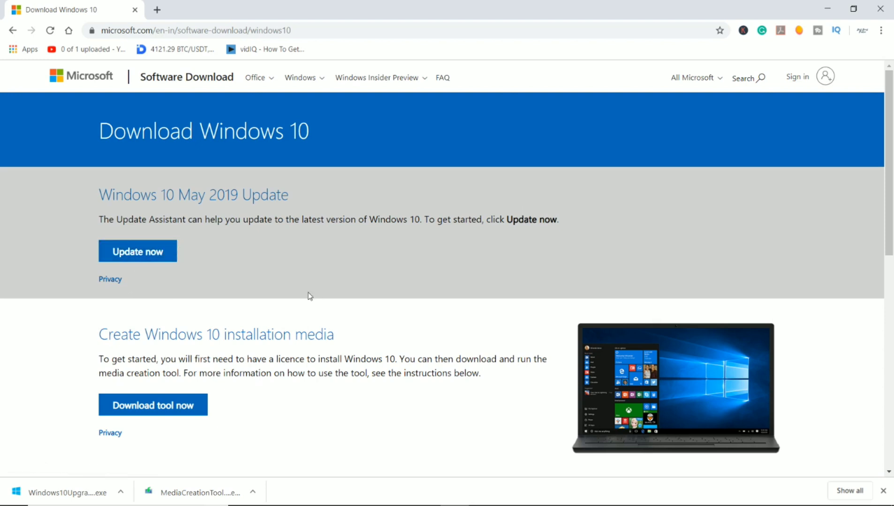
mouse_move(650, 175)
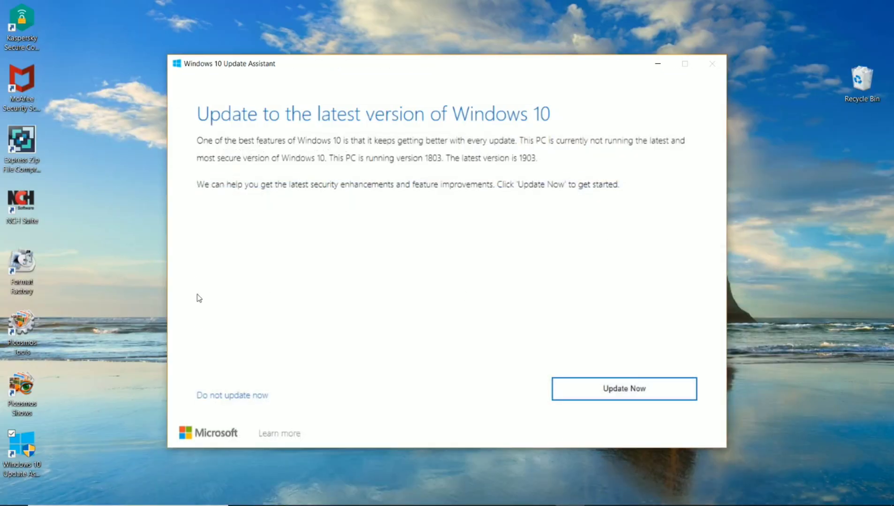
mouse_move(130, 437)
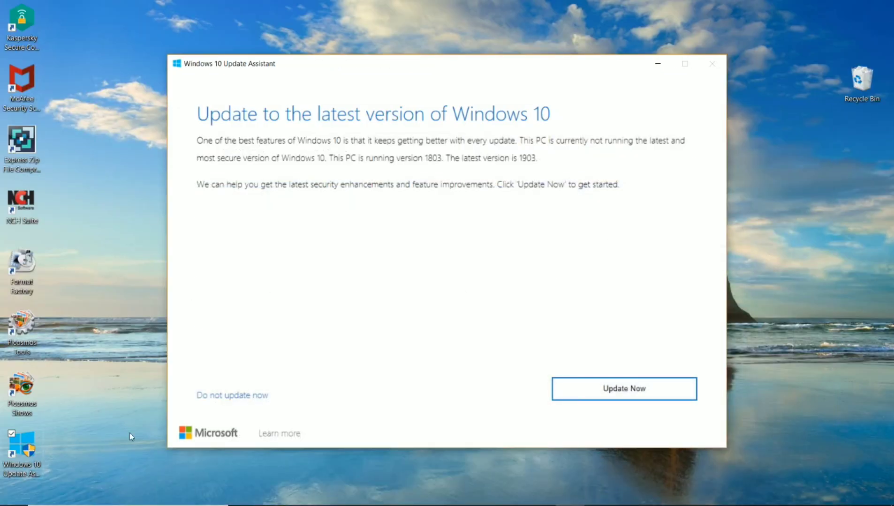
mouse_move(624, 389)
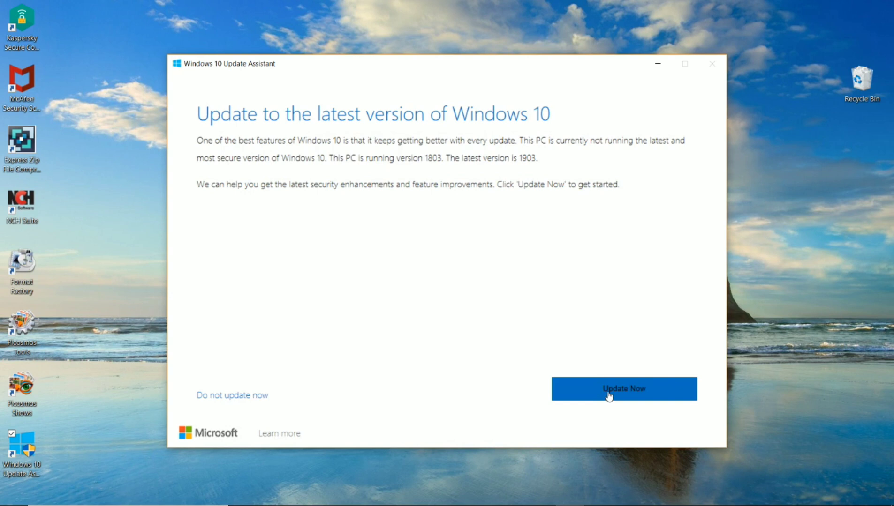
Start the 1903 update in Update Assistant and begin downloading after the compatibility check.
left_click(623, 389)
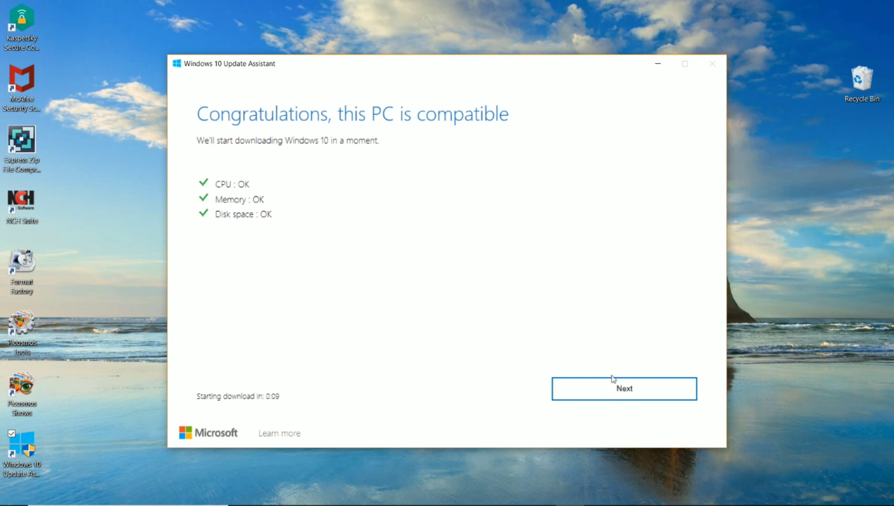
mouse_move(428, 219)
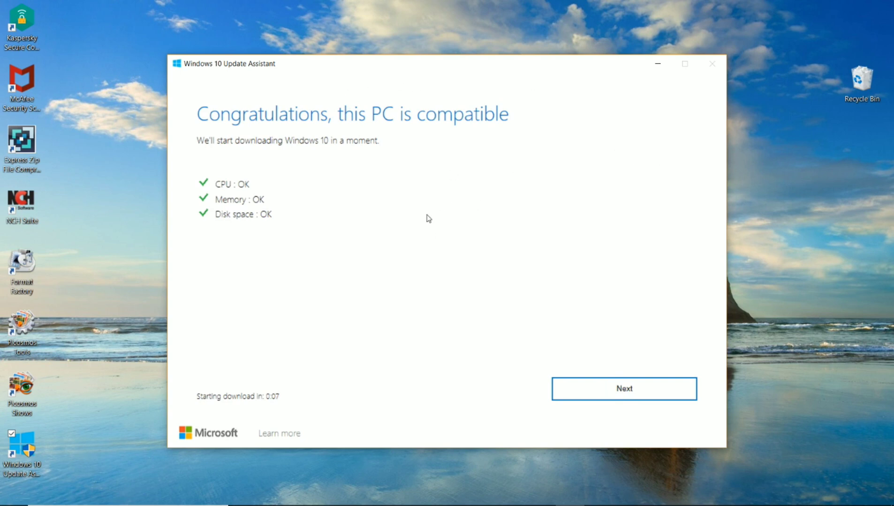
mouse_move(428, 124)
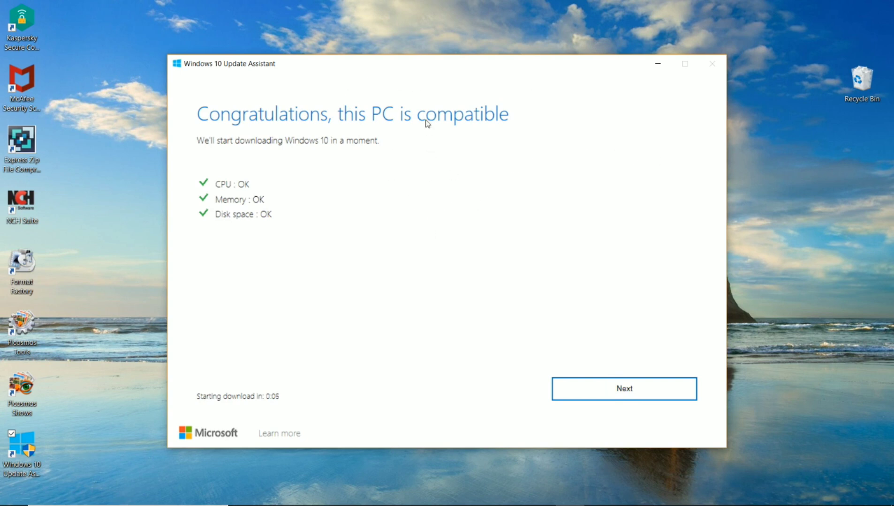
mouse_move(663, 419)
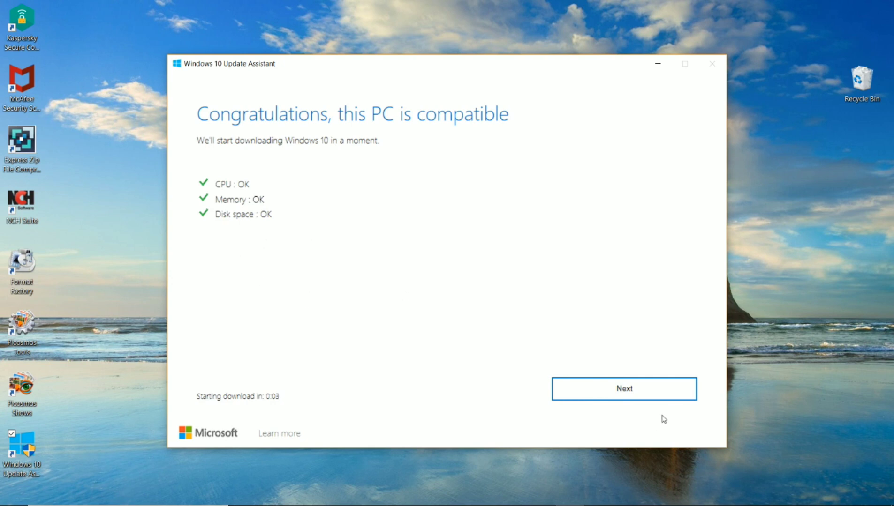
left_click(623, 388)
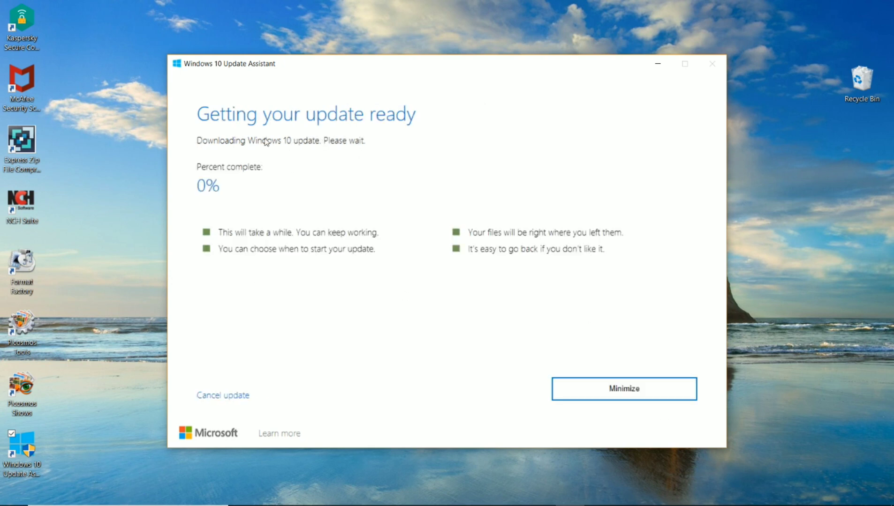
mouse_move(426, 137)
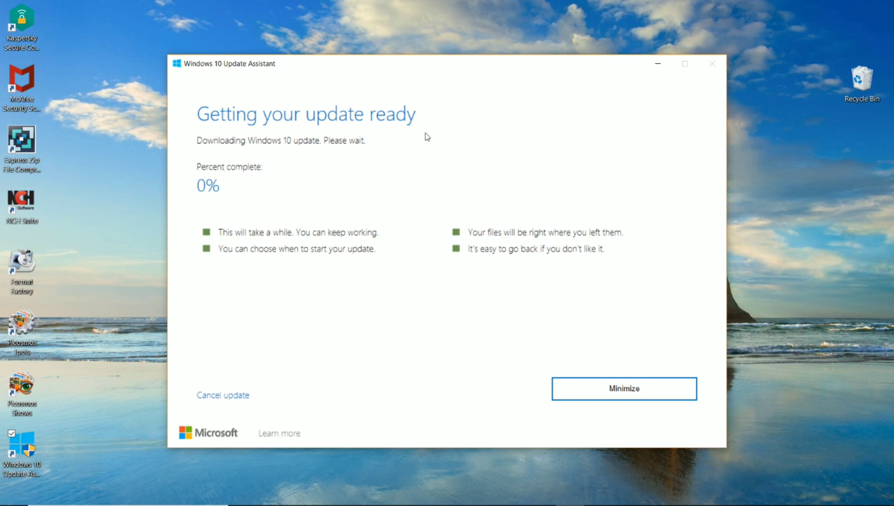
mouse_move(541, 494)
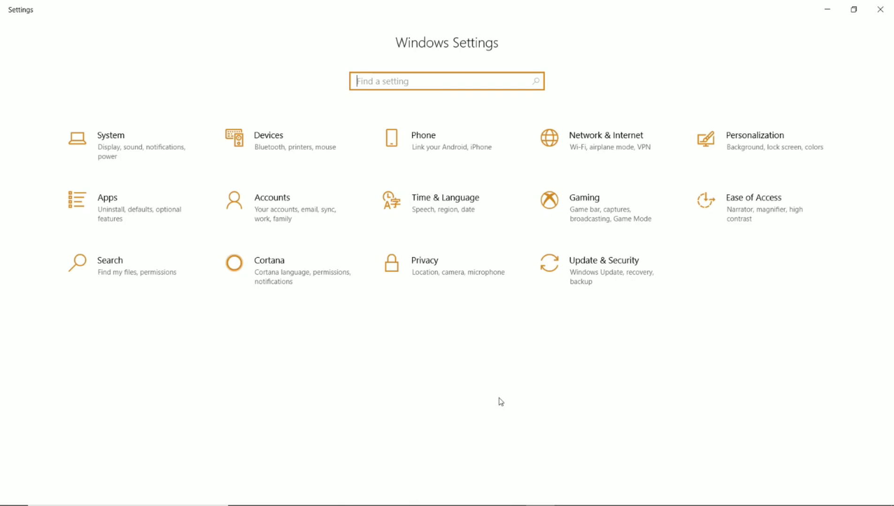
Open Update & Security to show the Windows Update page.
left_click(604, 260)
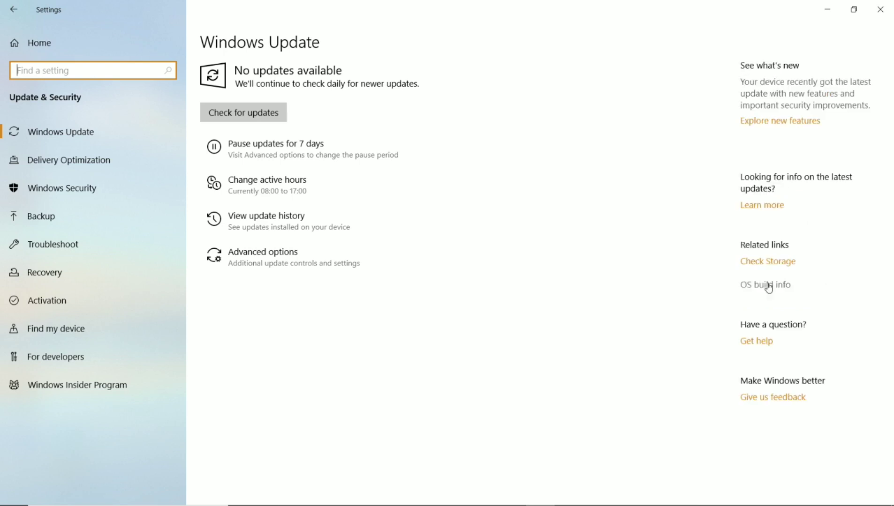
mouse_move(727, 325)
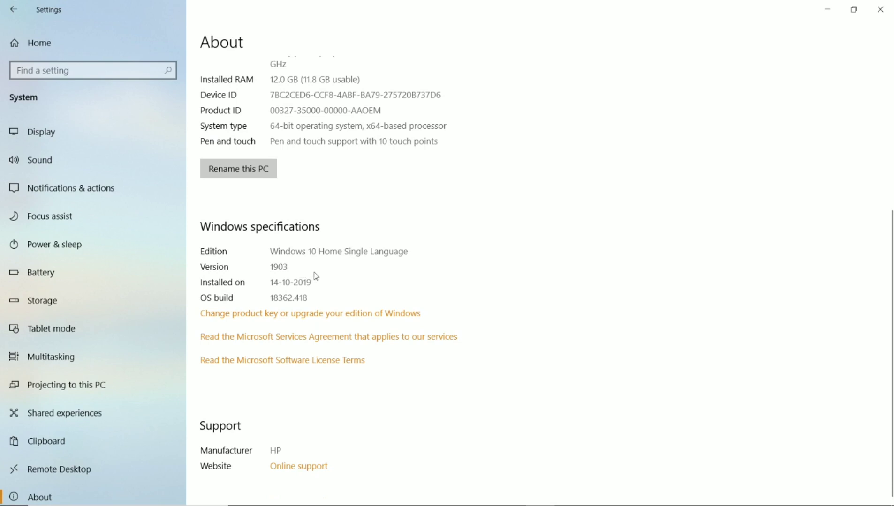
mouse_move(464, 202)
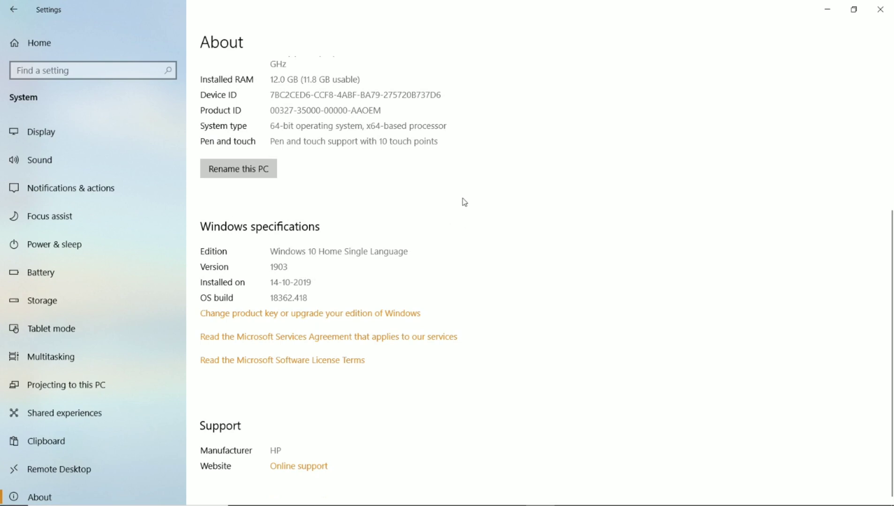
mouse_move(739, 119)
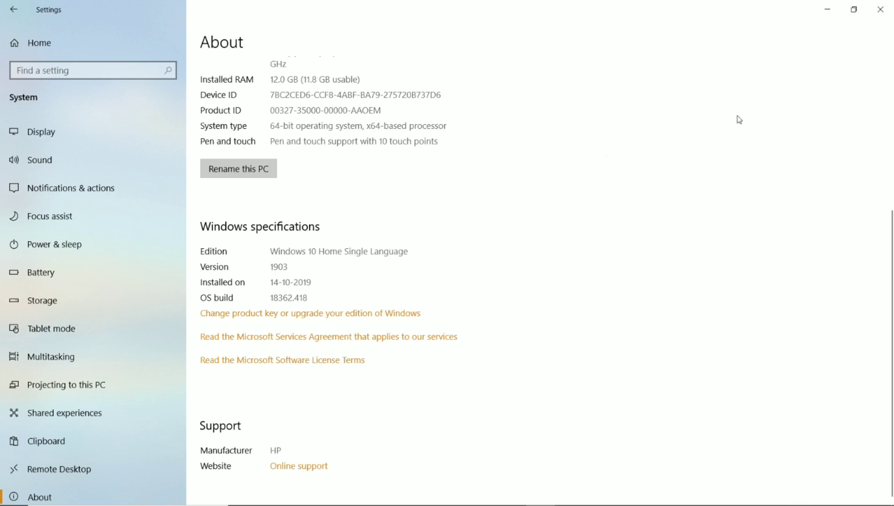
mouse_move(631, 93)
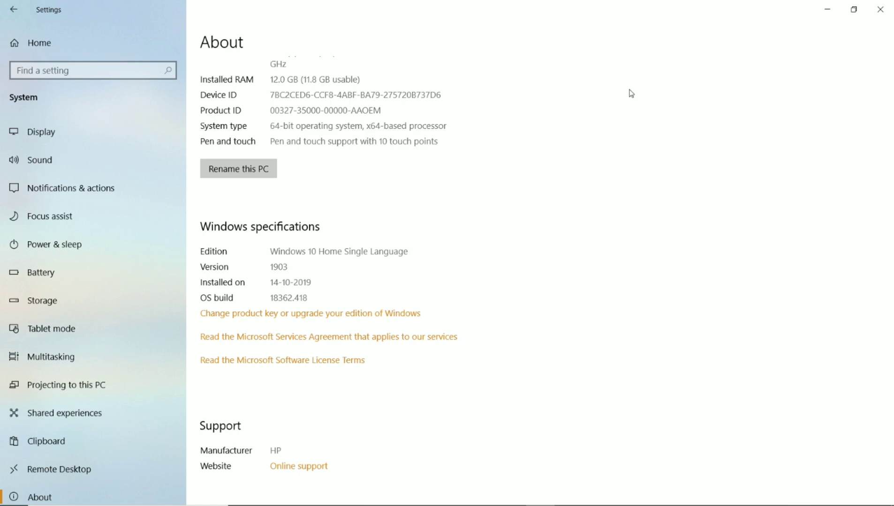
mouse_move(820, 90)
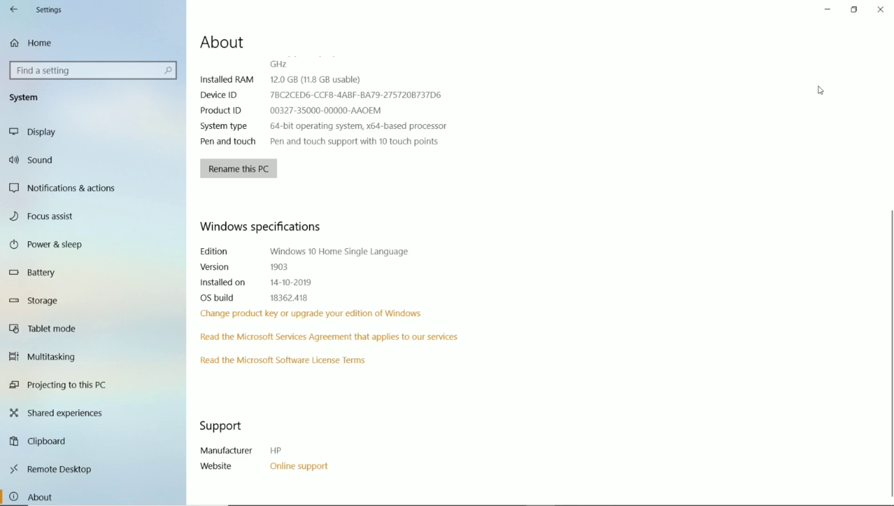
mouse_move(828, 15)
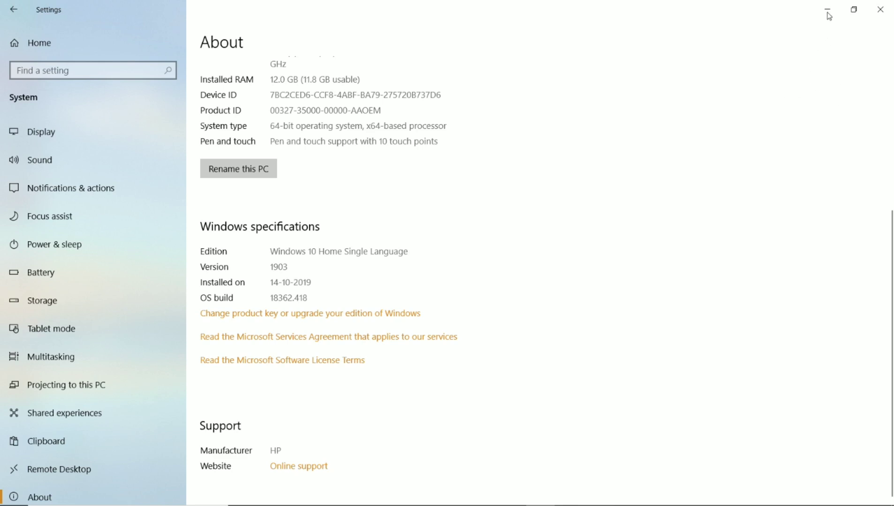
After confirming version 1903, build 18362.418, minimize the Settings window.
left_click(826, 10)
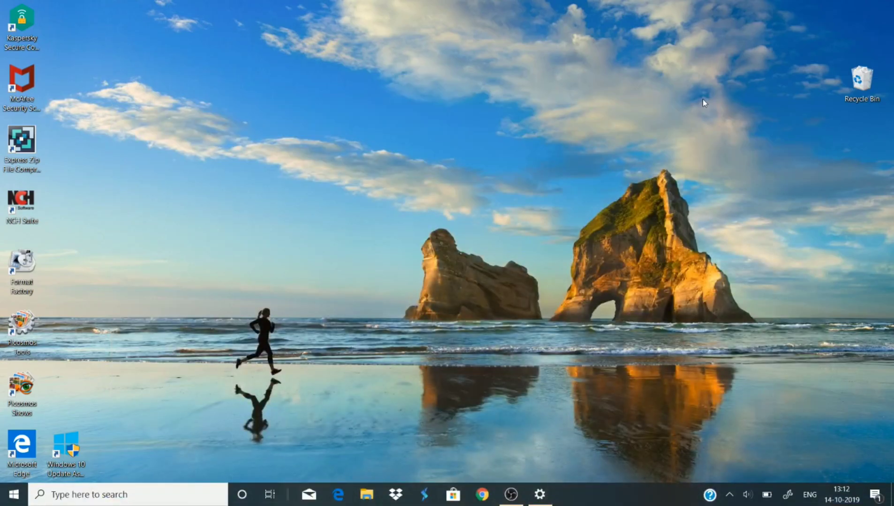